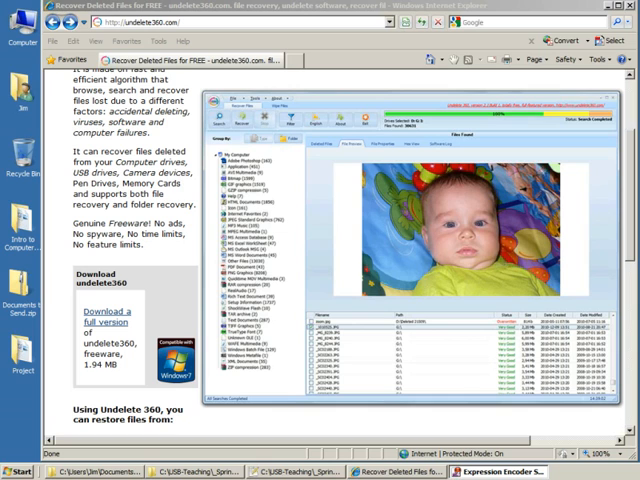
mouse_move(632, 222)
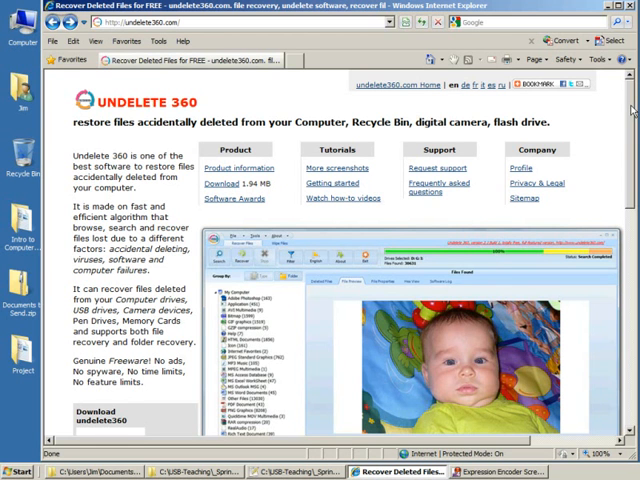
Step: Scroll the Undelete 360 home page down to reach the Download link
scroll("down", 3)
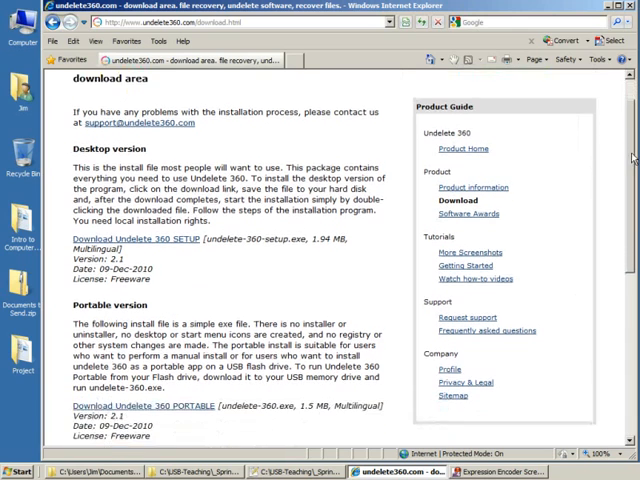
scroll("down", 3)
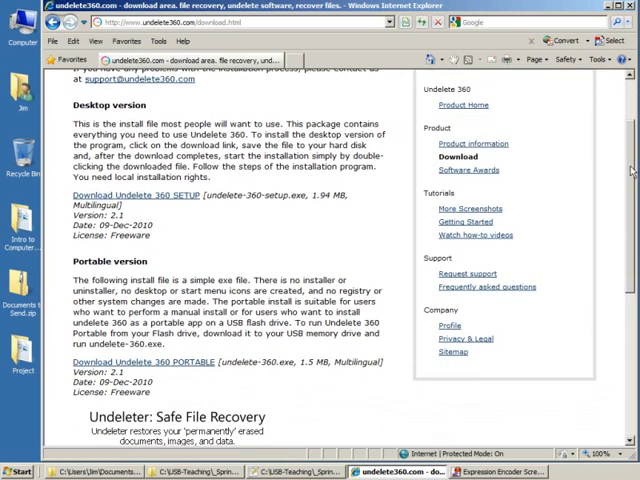
mouse_move(188, 222)
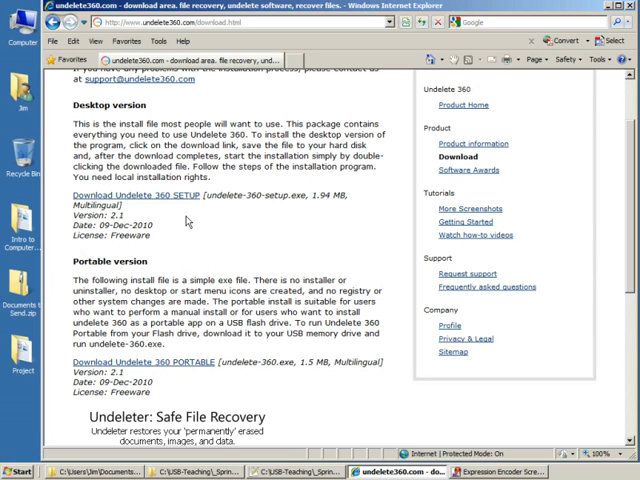
mouse_move(140, 196)
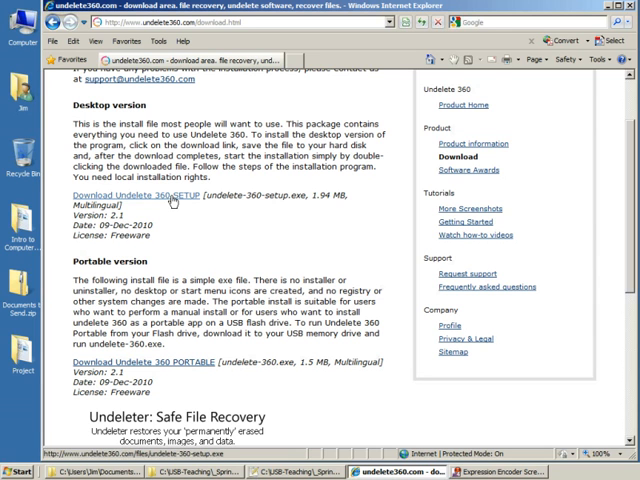
Step: Start the Undelete 360 SETUP download and choose Save in the security warning
left_click(136, 196)
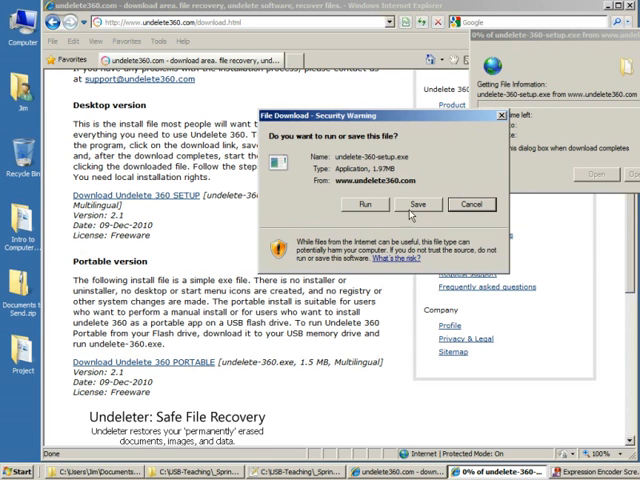
left_click(420, 204)
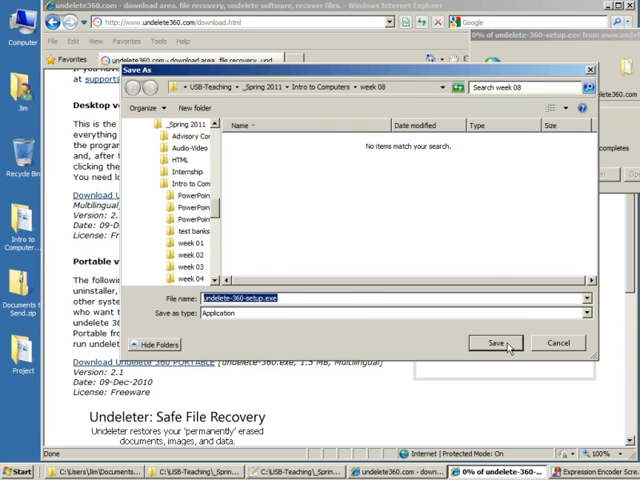
Step: Save undelete360-setup.exe into the week 08 folder
left_click(494, 344)
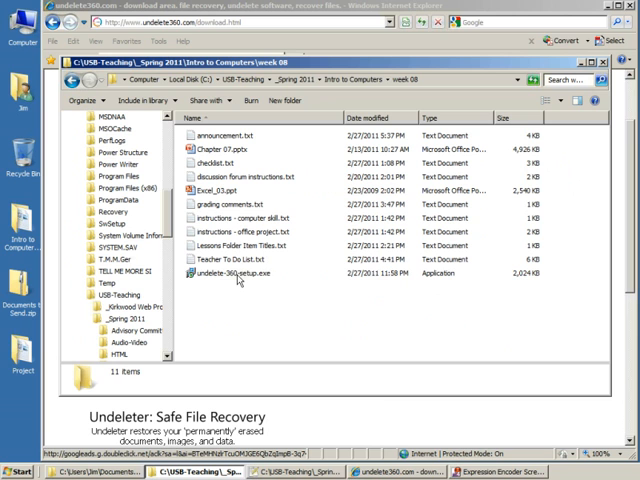
left_click(236, 272)
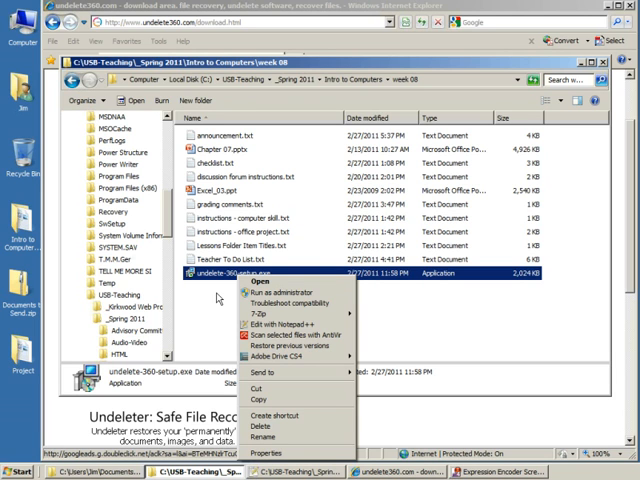
mouse_move(290, 292)
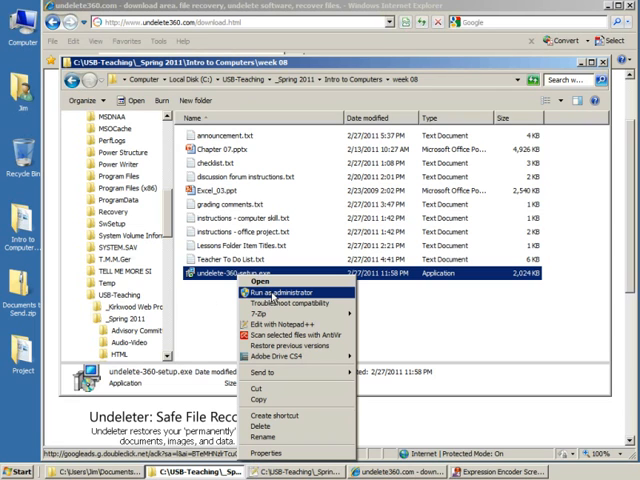